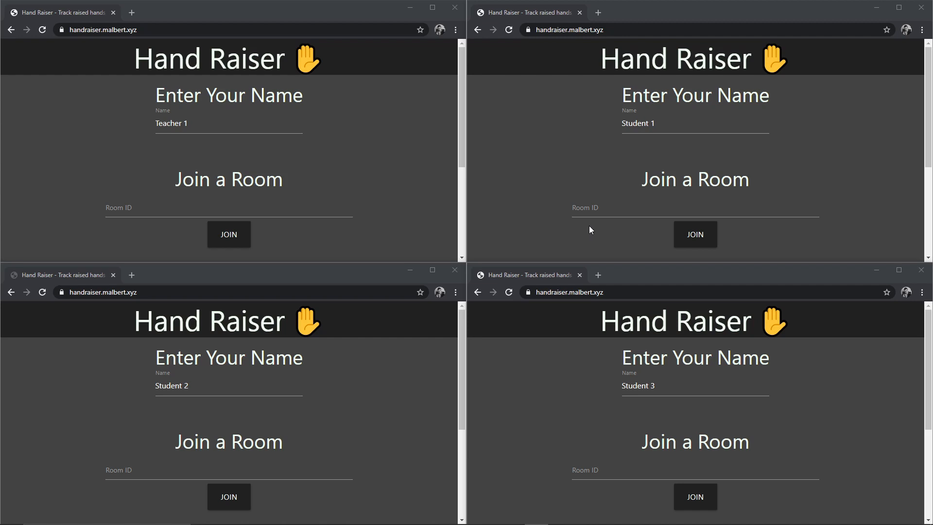
mouse_move(247, 145)
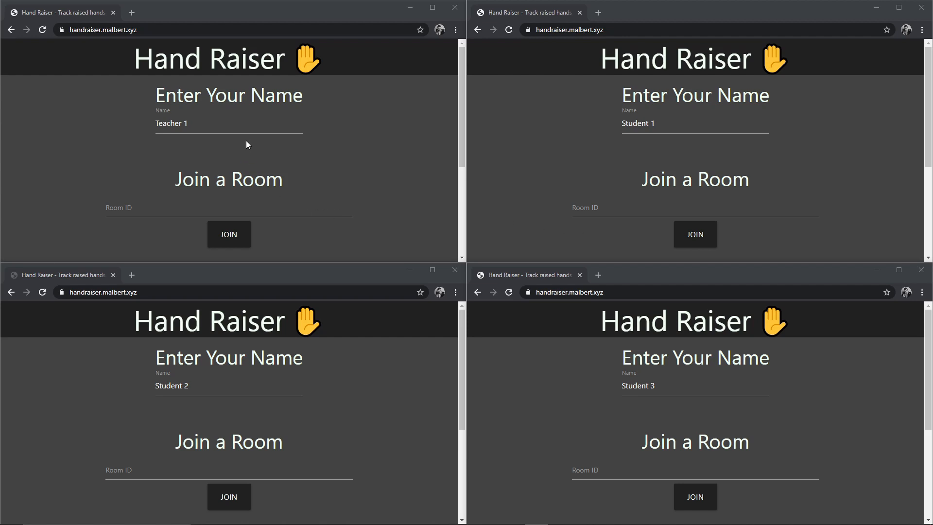
Step: Create a new Hand Raiser room as Teacher 1 by joining with an empty Room ID
click(228, 123)
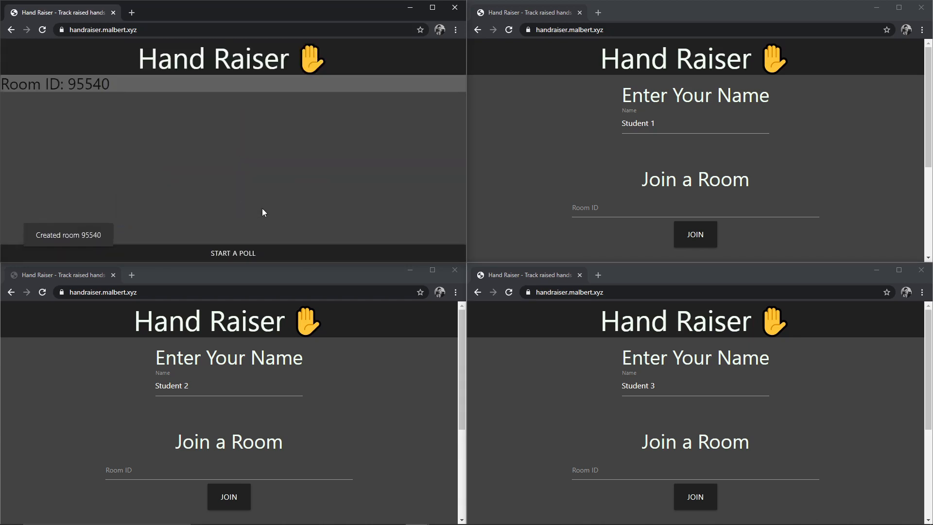
Step: Copy room ID 95540 from the teacher window and enter it in Student 1's Room ID field
double_click(88, 84)
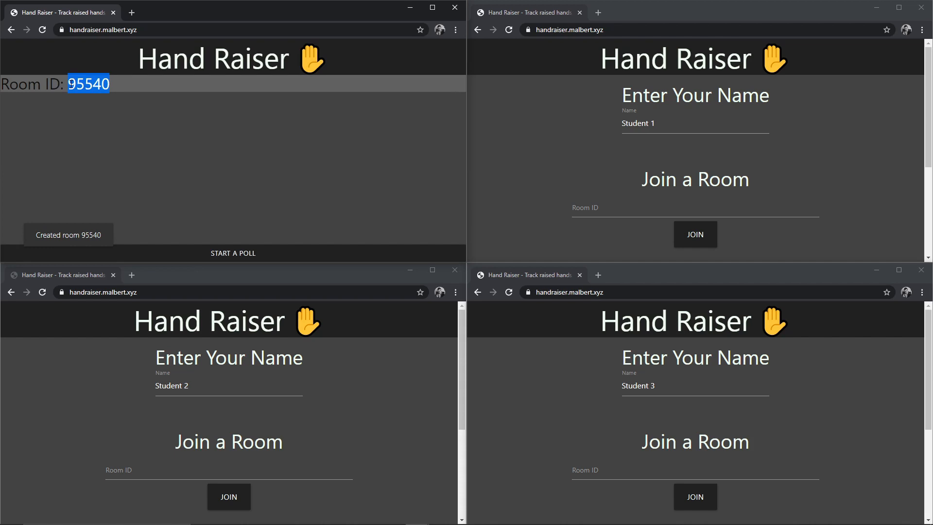
click(694, 207)
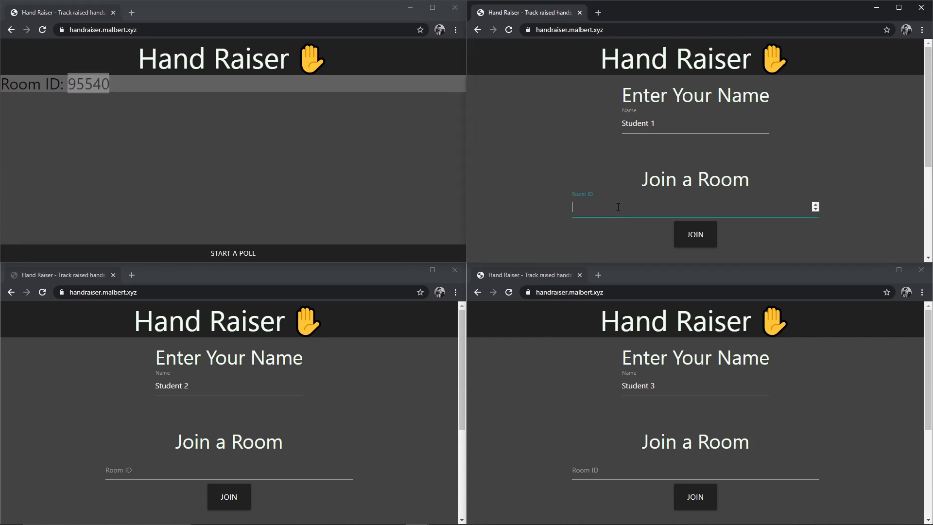
text(95540)
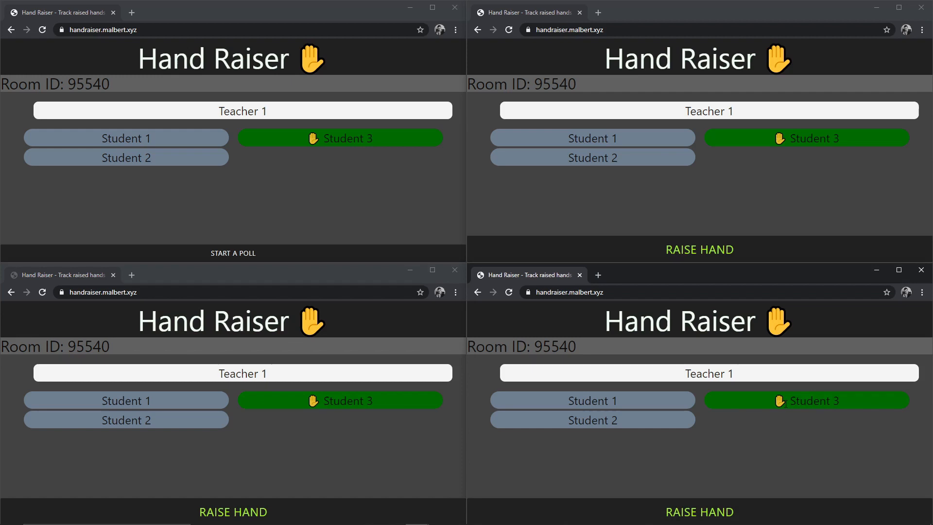
mouse_move(623, 517)
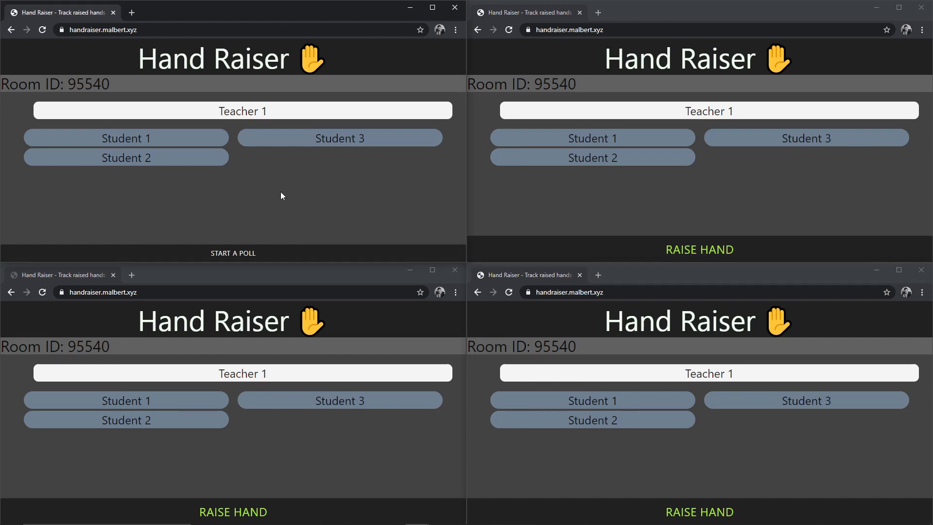
mouse_move(246, 254)
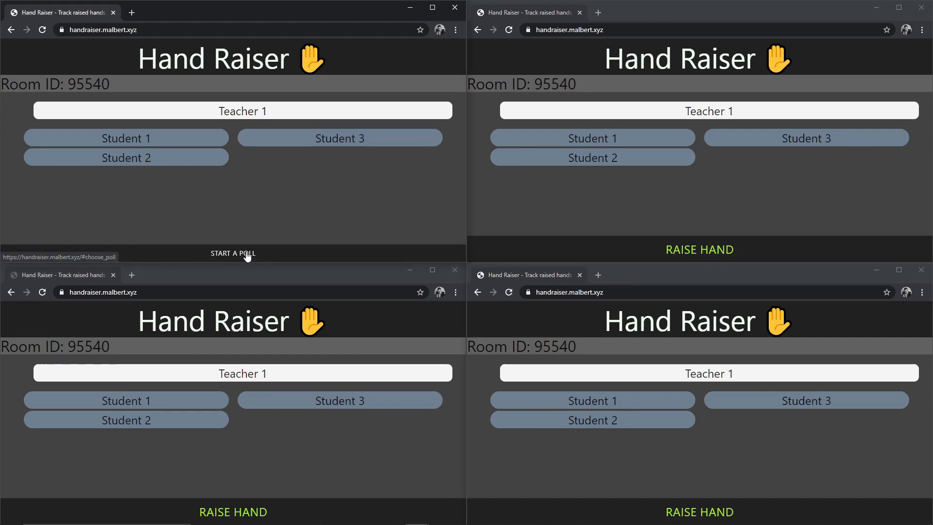
Step: Choose Start a Poll in the teacher window to list emote, question and multiple-choice polls
click(233, 253)
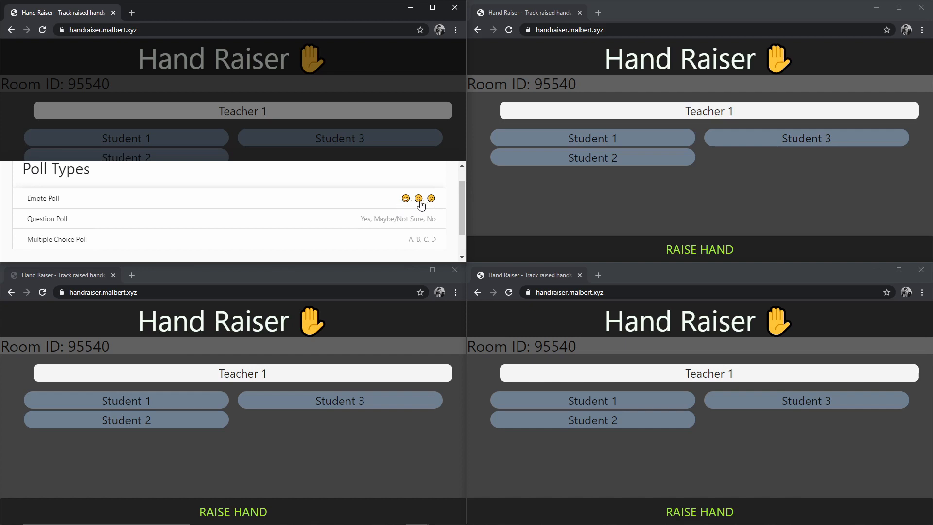
mouse_move(359, 222)
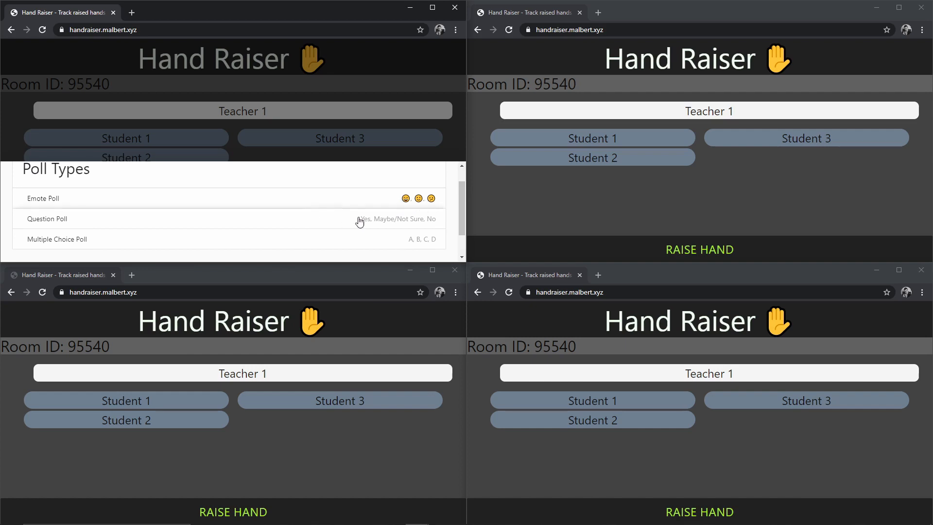
mouse_move(390, 246)
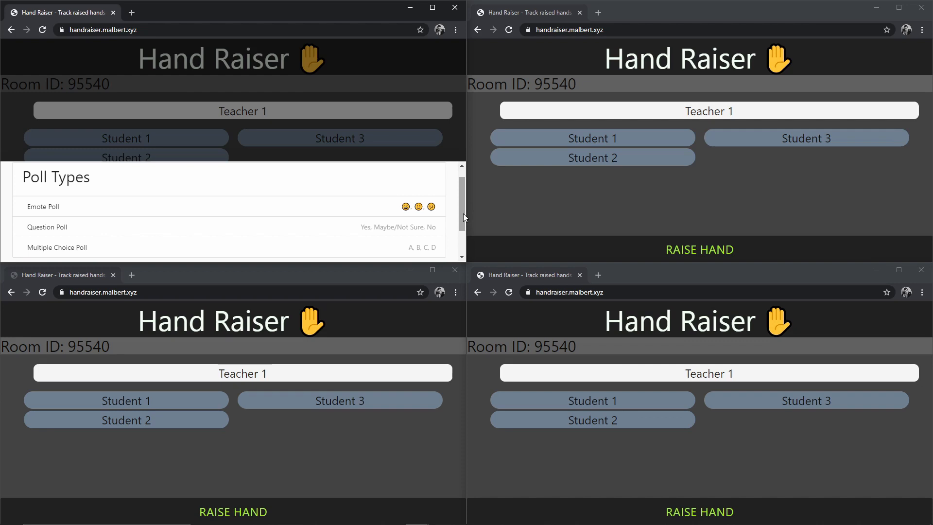
mouse_move(397, 200)
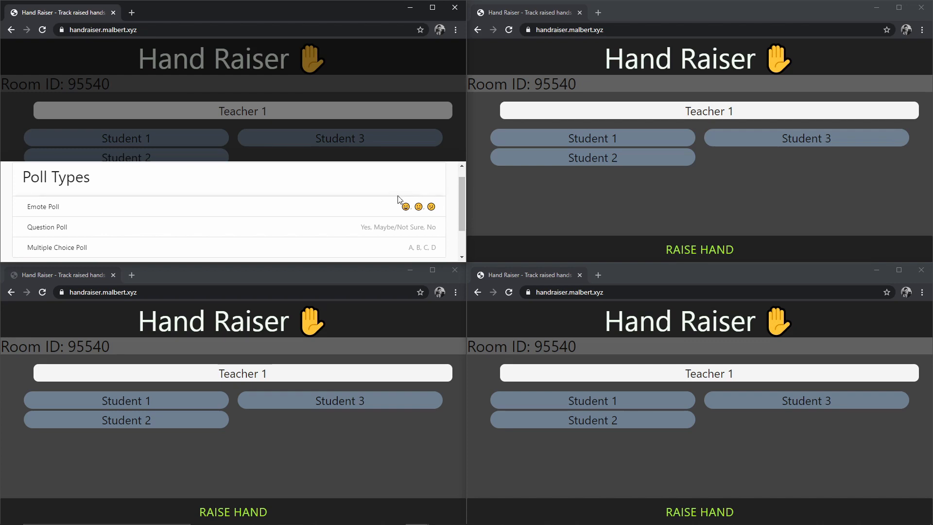
Step: Pick Emote Poll from the Poll Types list
click(42, 206)
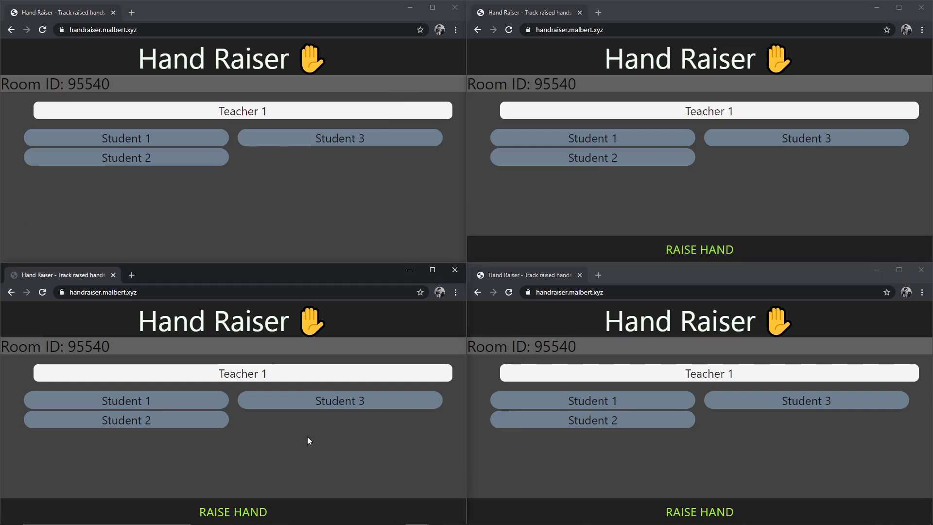
mouse_move(324, 382)
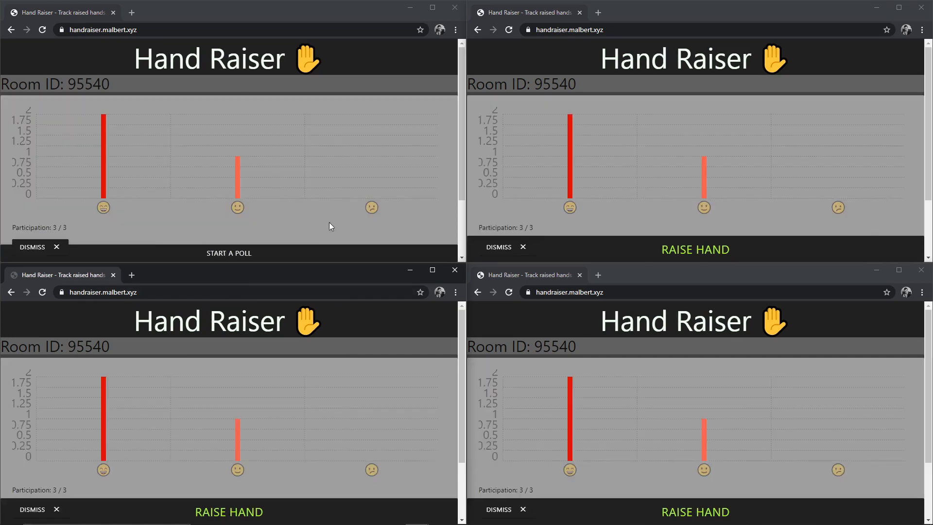
mouse_move(390, 196)
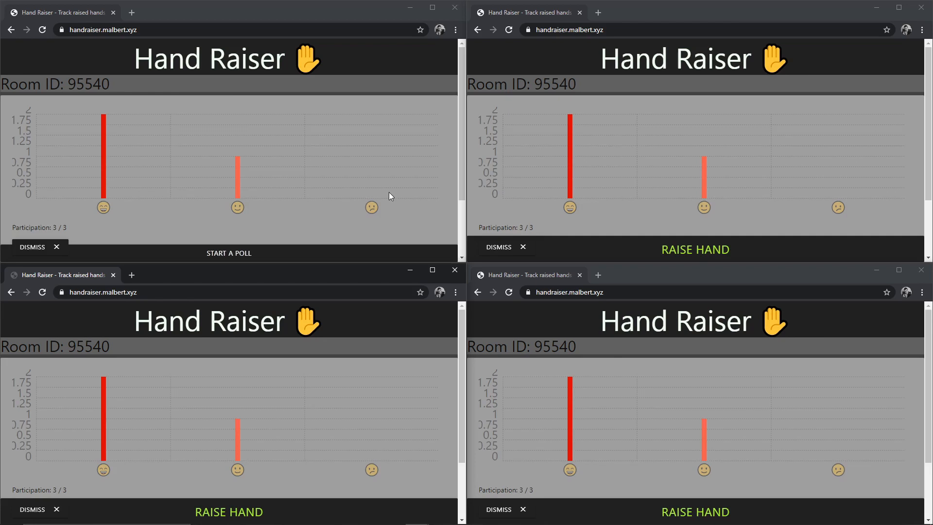
mouse_move(222, 208)
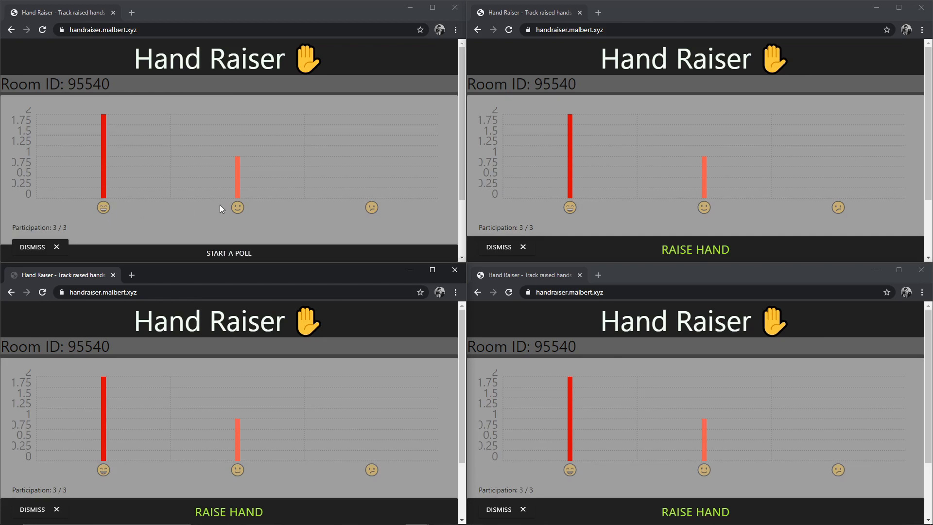
Step: Scroll down to view the emote poll bar chart: 3 of 3 participating
scroll(down, 3)
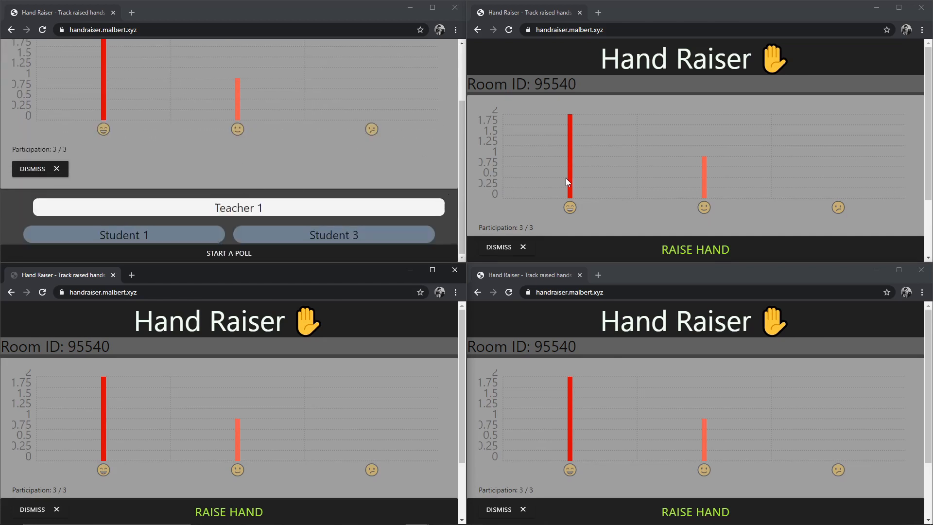